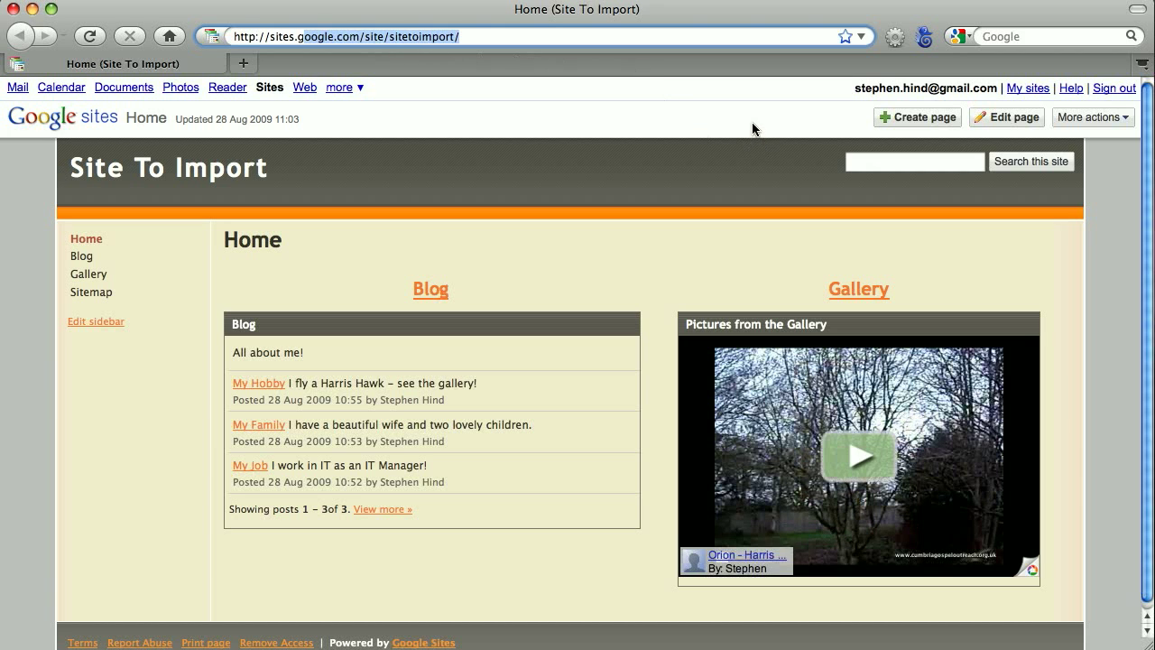
pyautogui.moveTo(1006, 149)
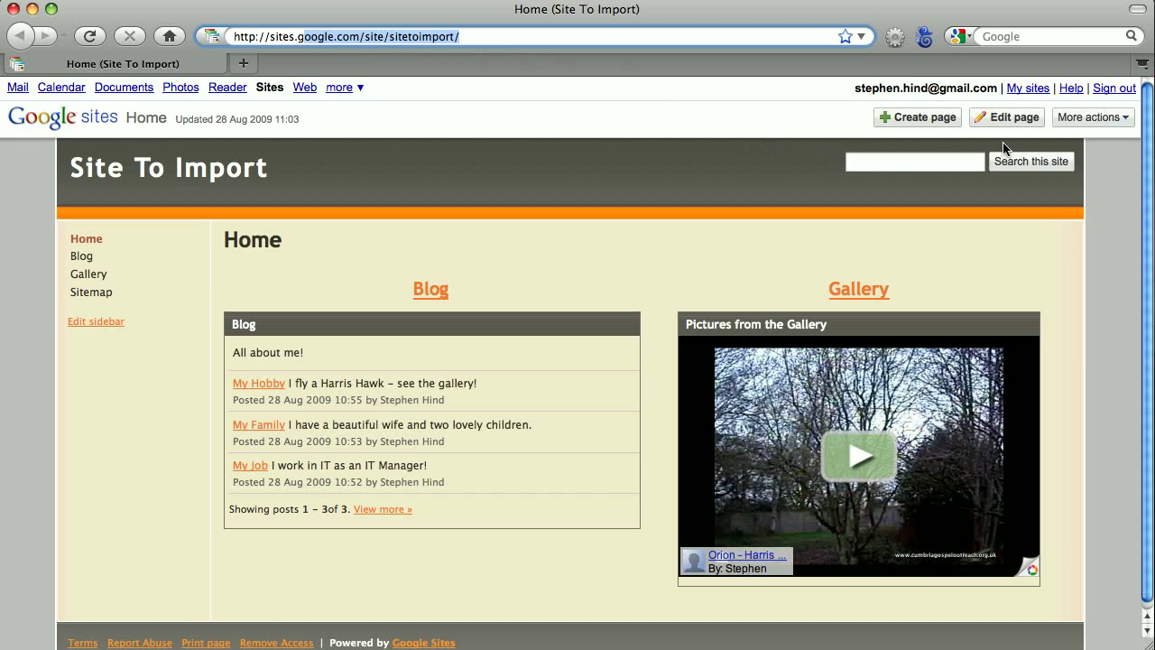
# - Open the More actions dropdown on the Site To Import home page
pyautogui.click(1091, 117)
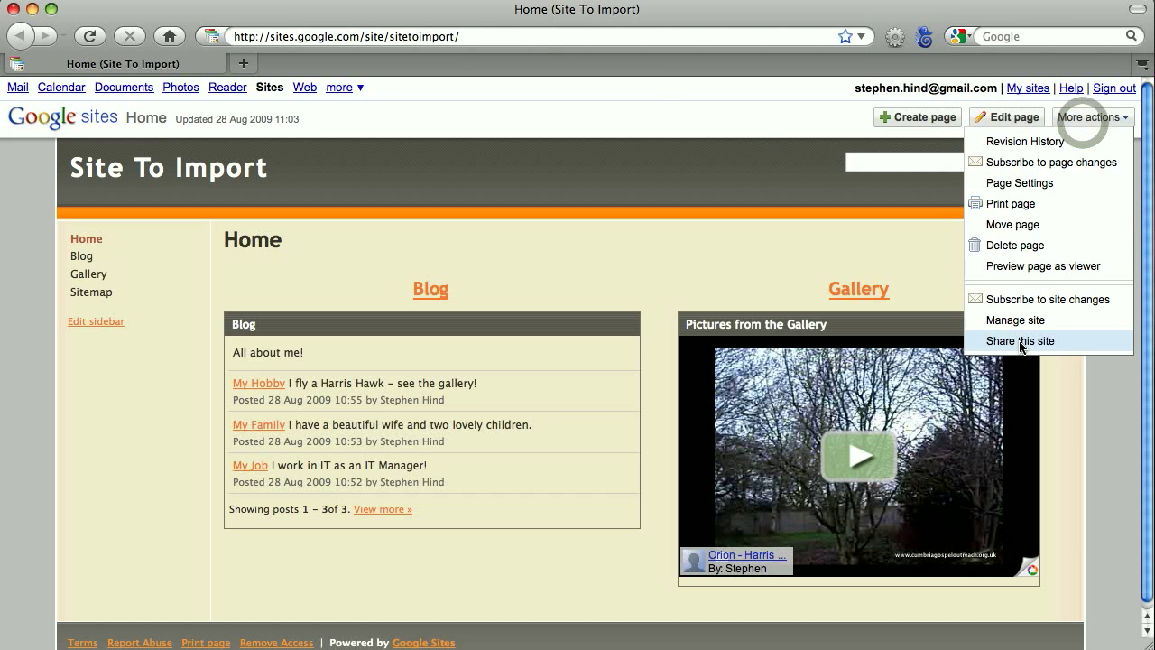
pyautogui.click(1021, 341)
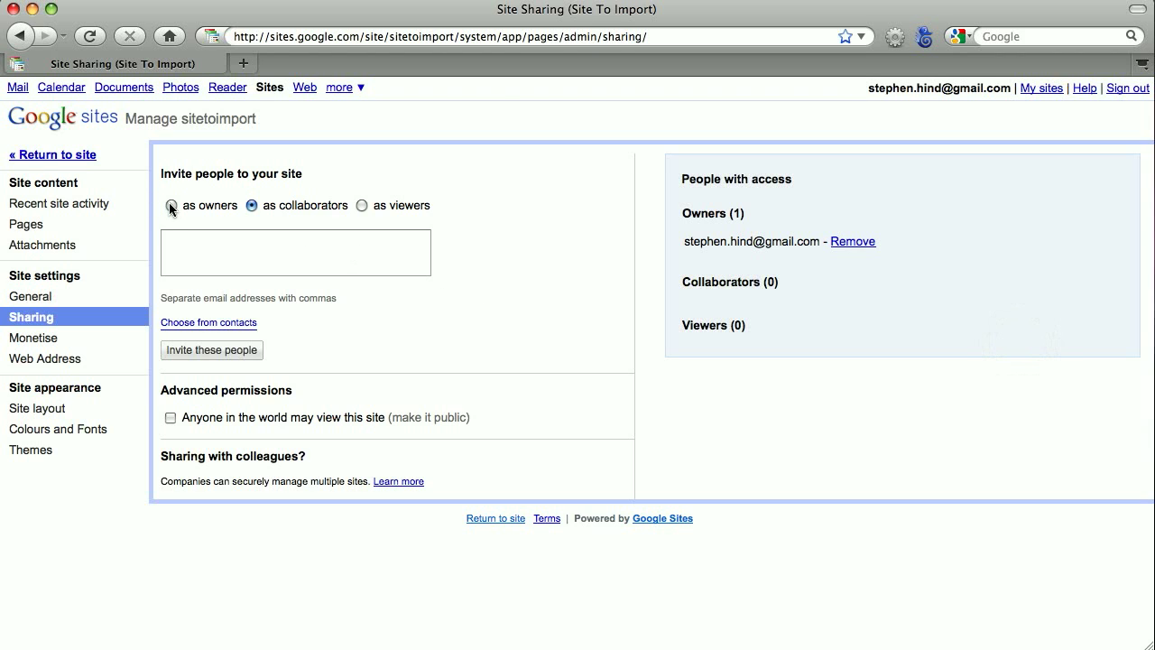
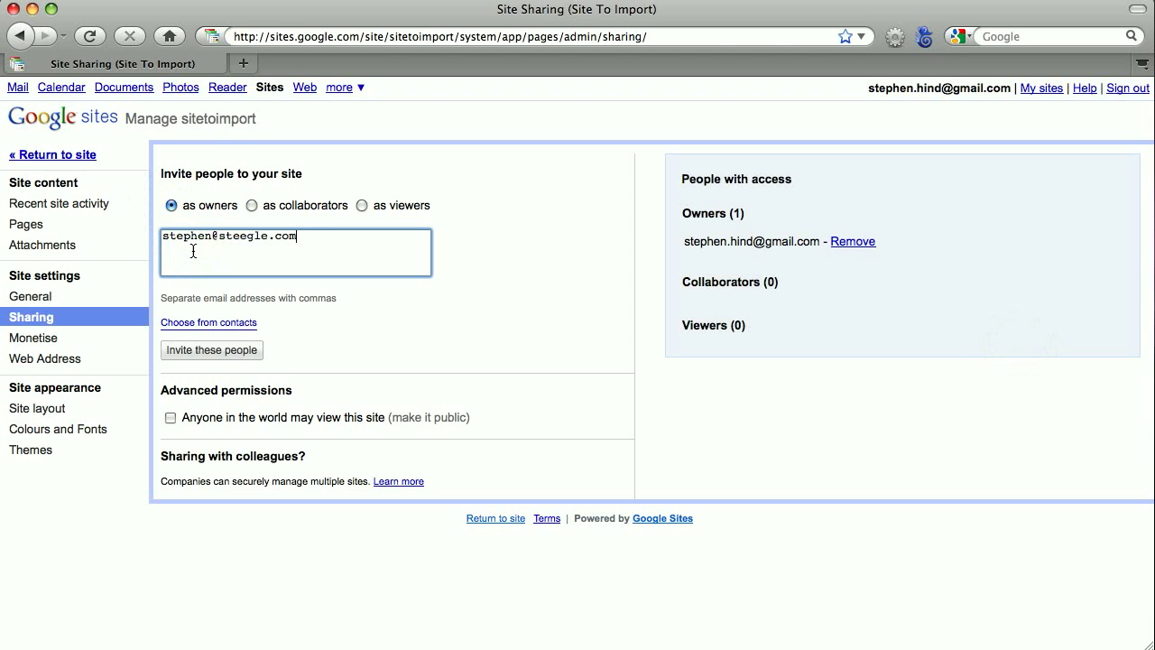
pyautogui.moveTo(226, 352)
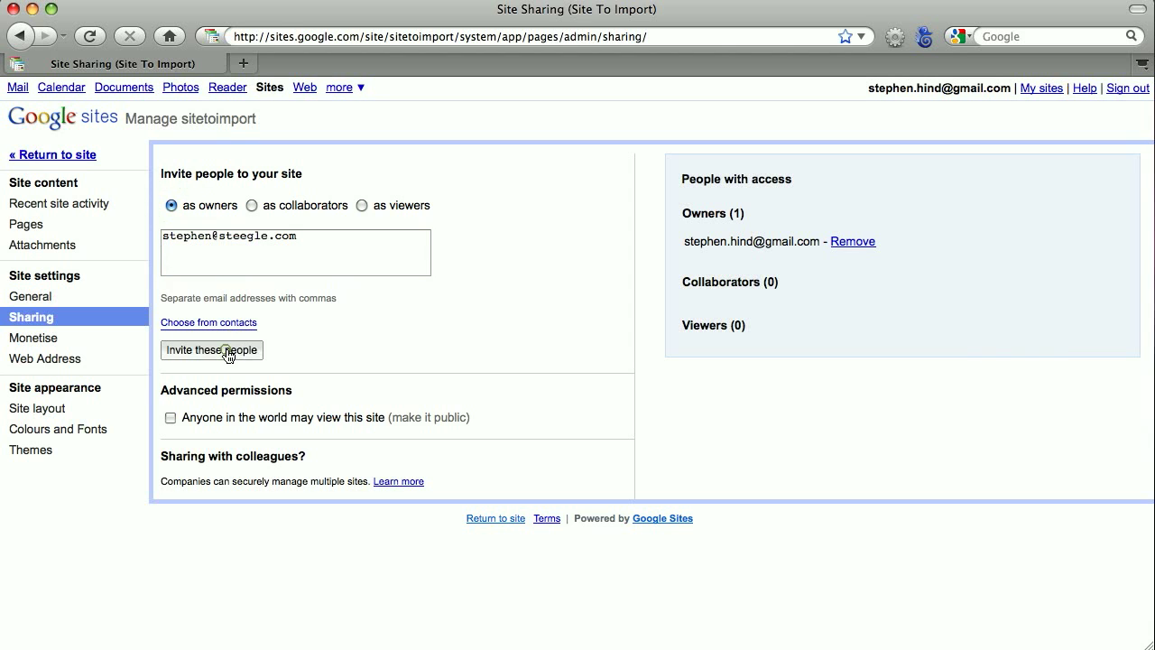
pyautogui.click(211, 349)
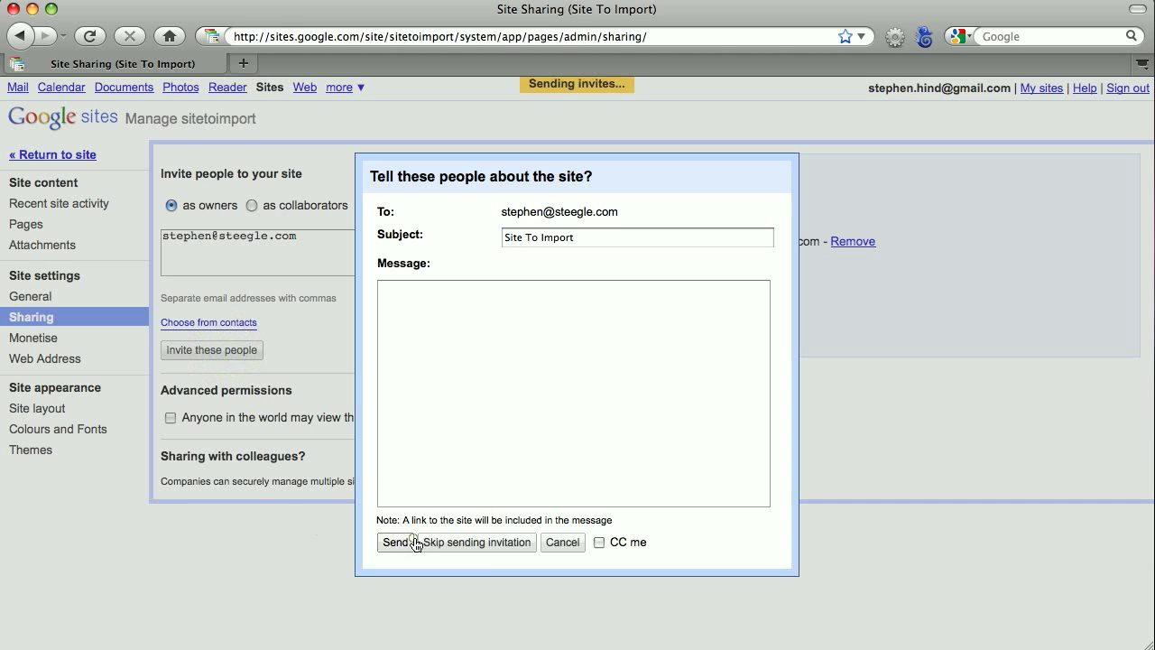
pyautogui.click(392, 542)
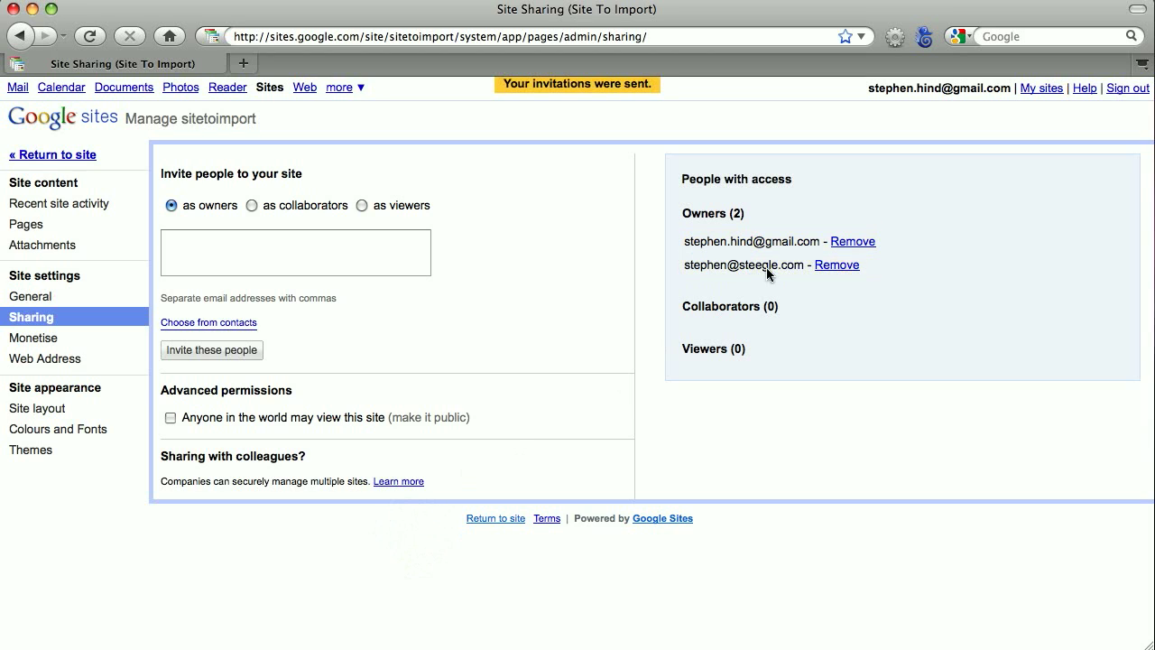
pyautogui.moveTo(1028, 128)
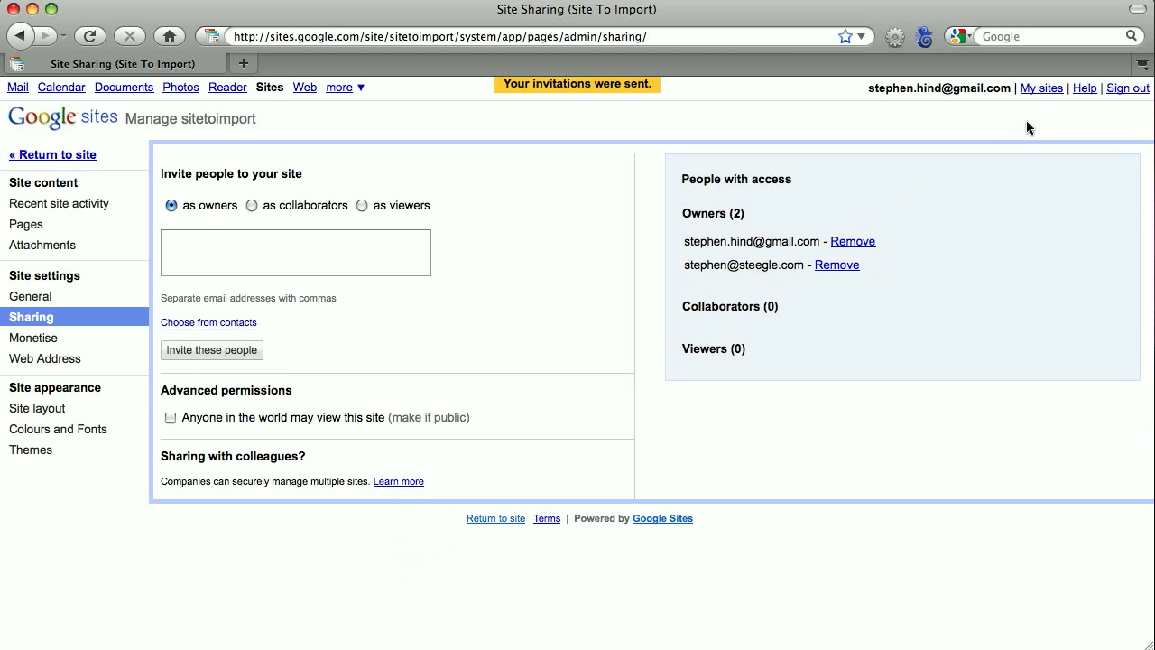
pyautogui.moveTo(1099, 94)
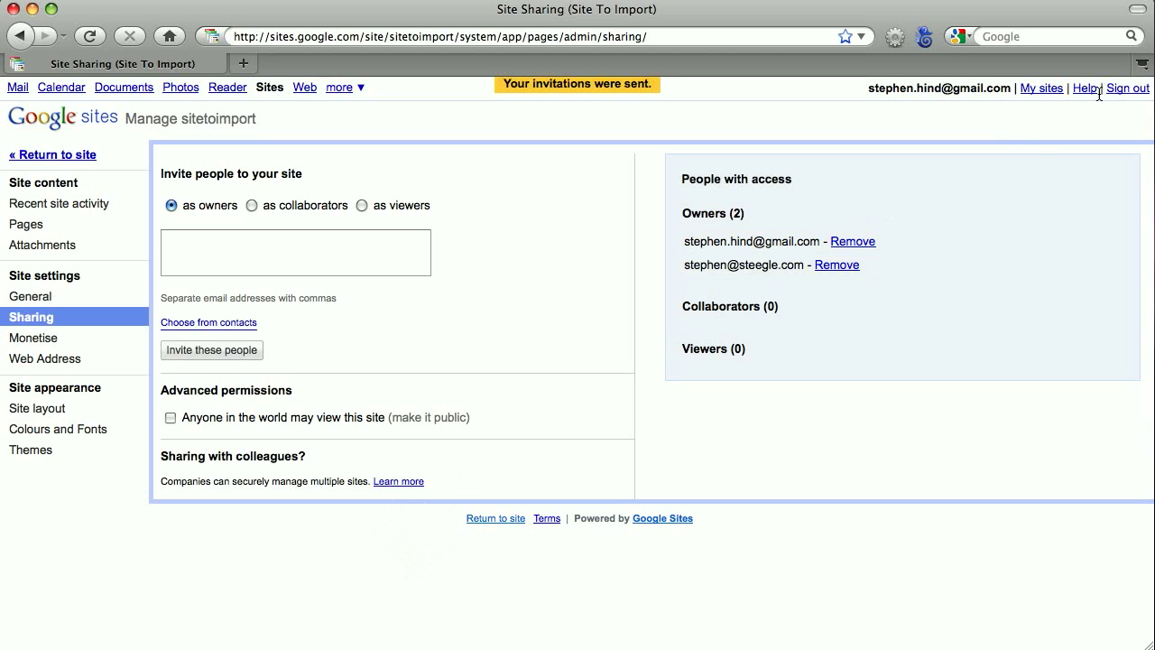
# - Sign out of the personal account and go to the sites.google.com address
pyautogui.click(1127, 88)
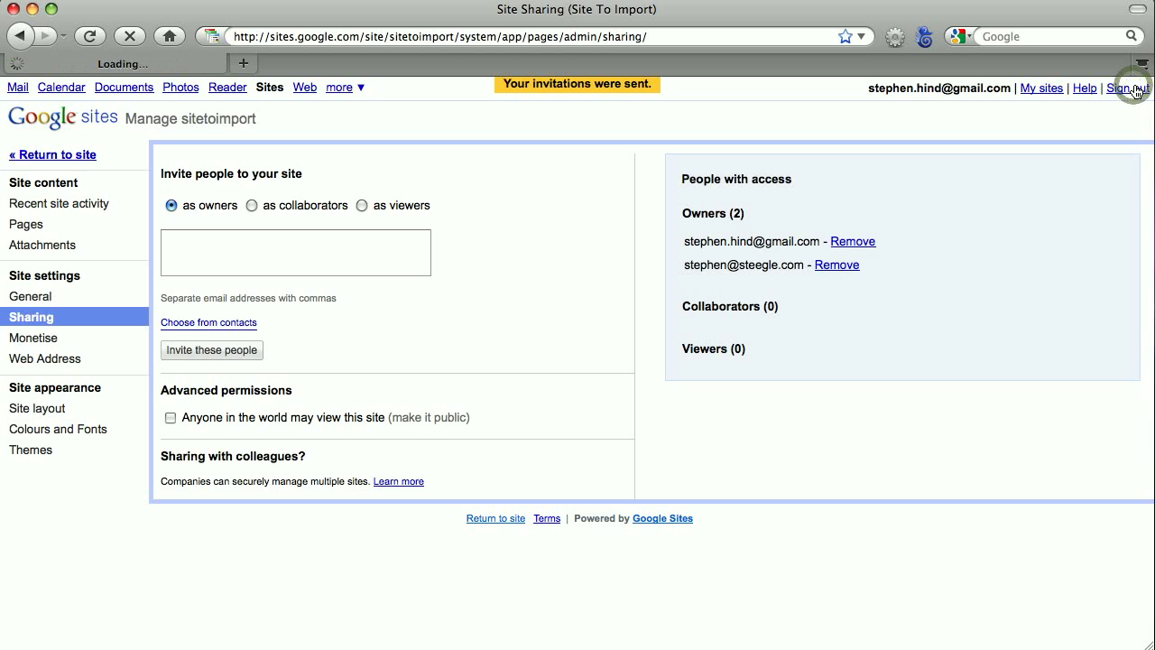
pyautogui.click(1131, 88)
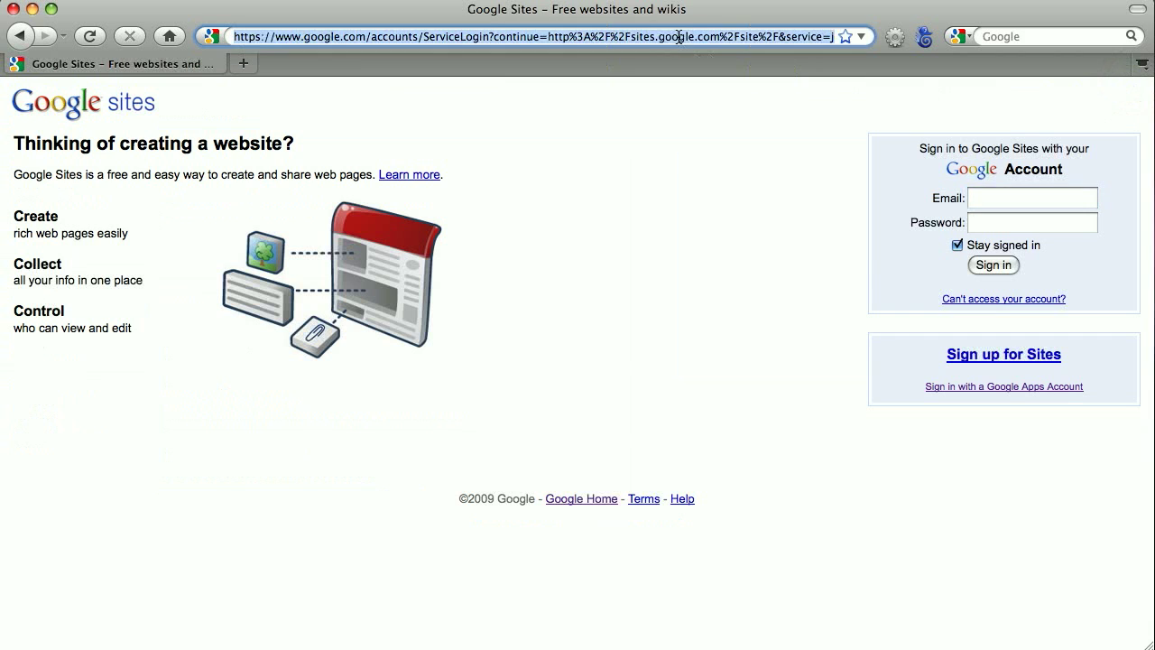
pyautogui.write('http://si')
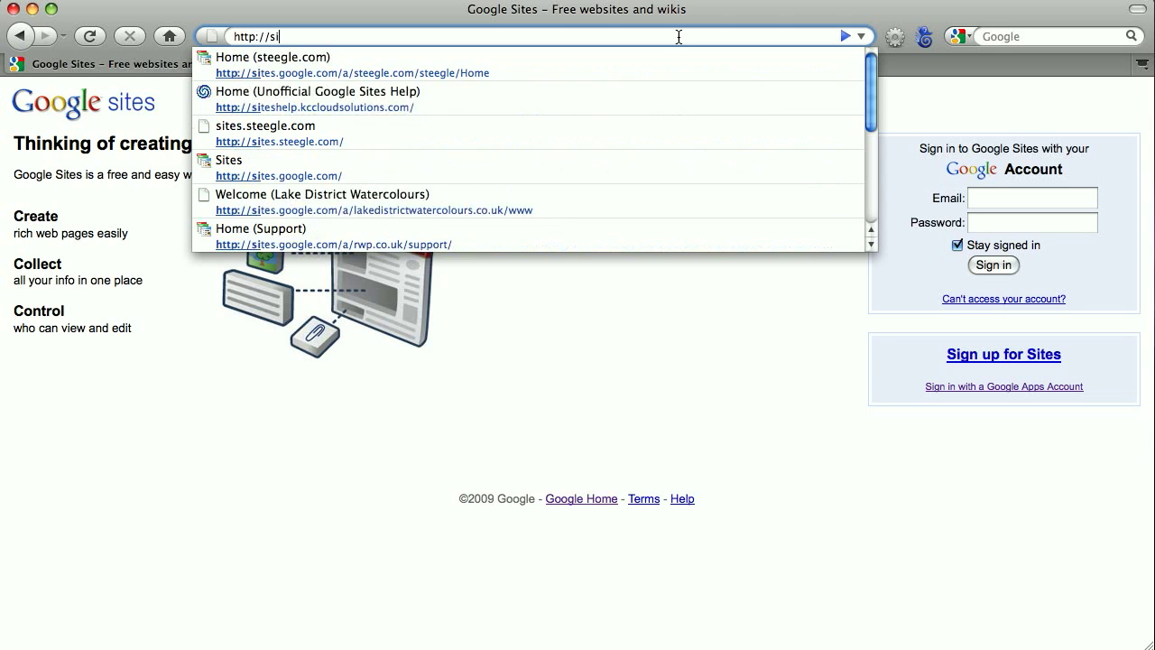
pyautogui.write('tes.google.com')
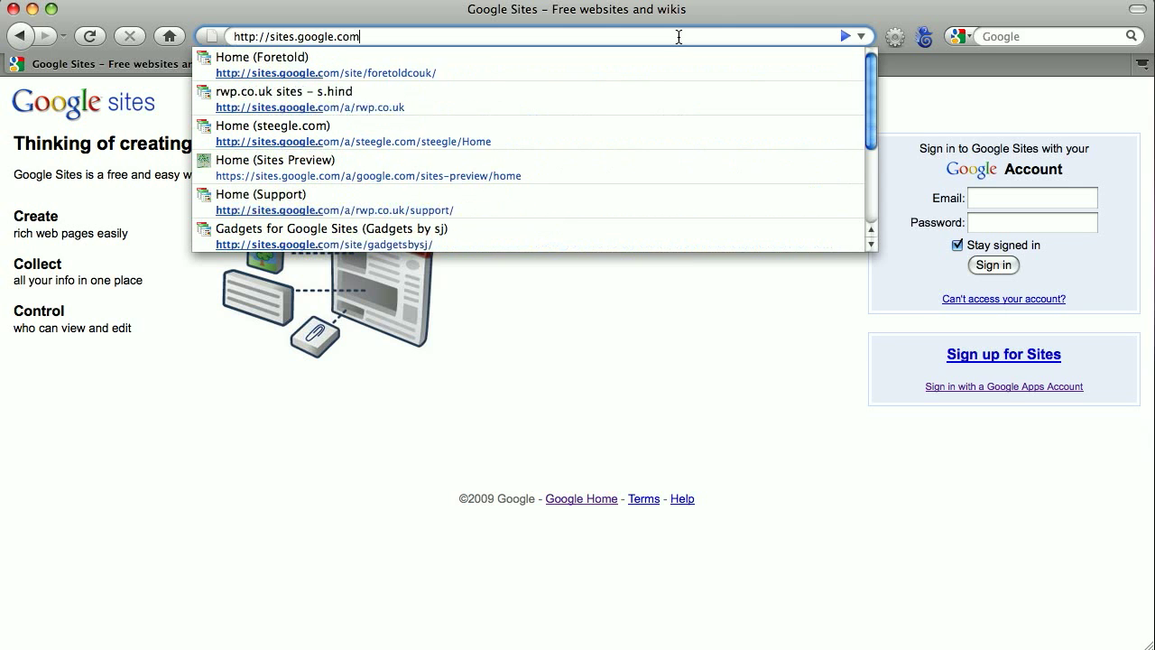
pyautogui.write('/sites')
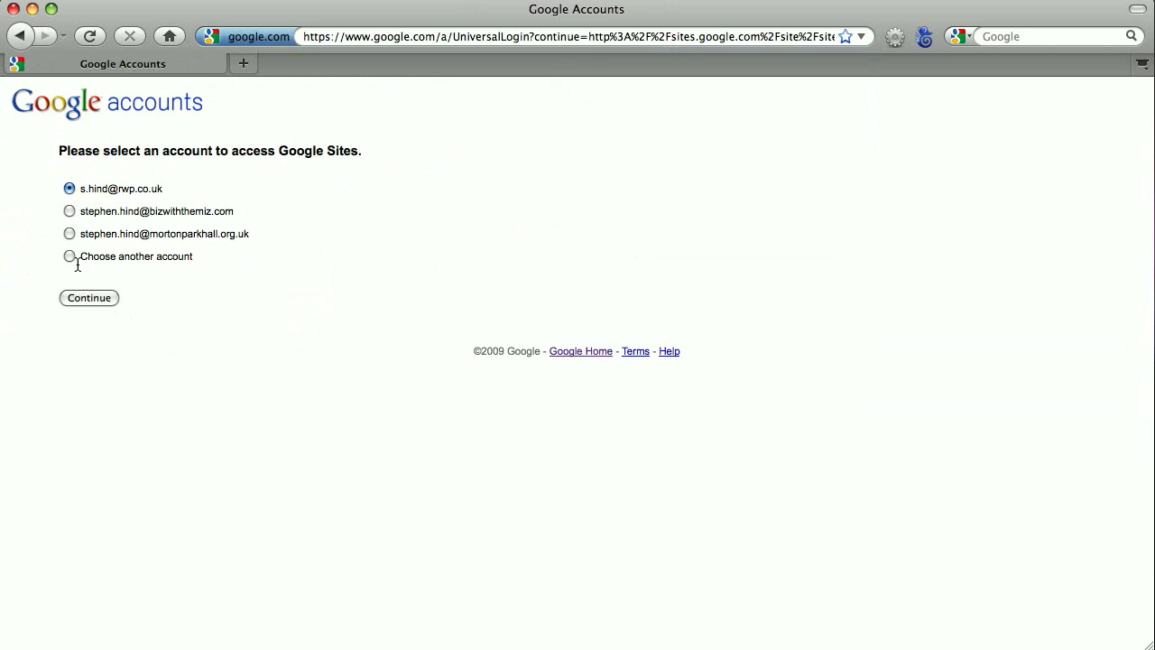
pyautogui.click(88, 298)
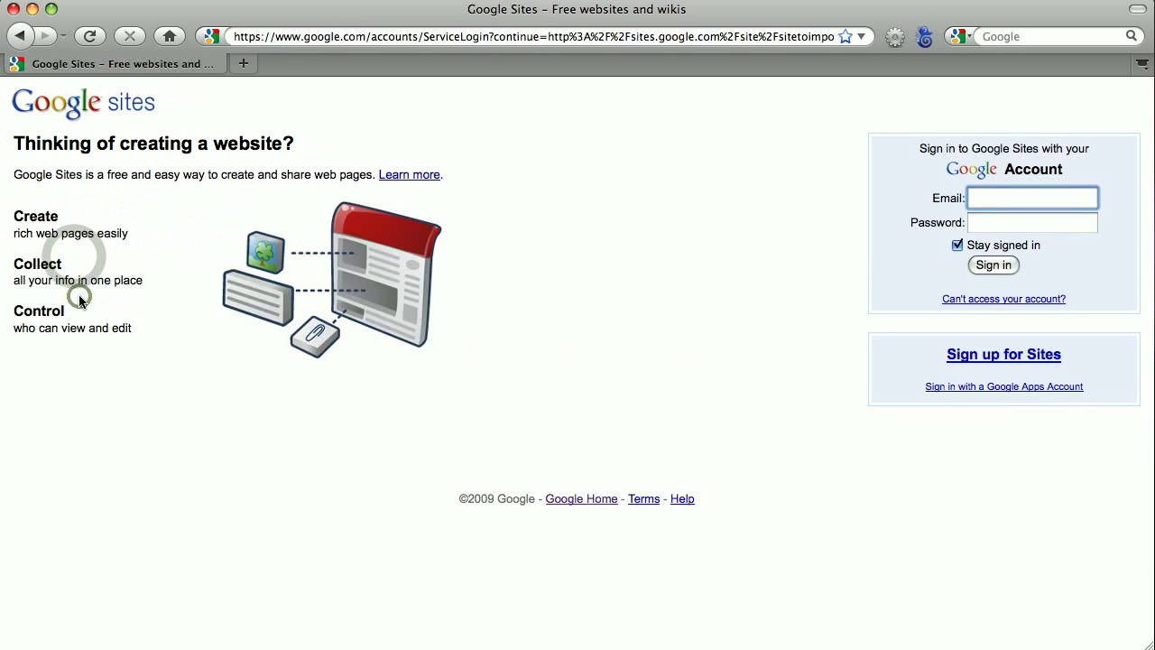
pyautogui.moveTo(991, 398)
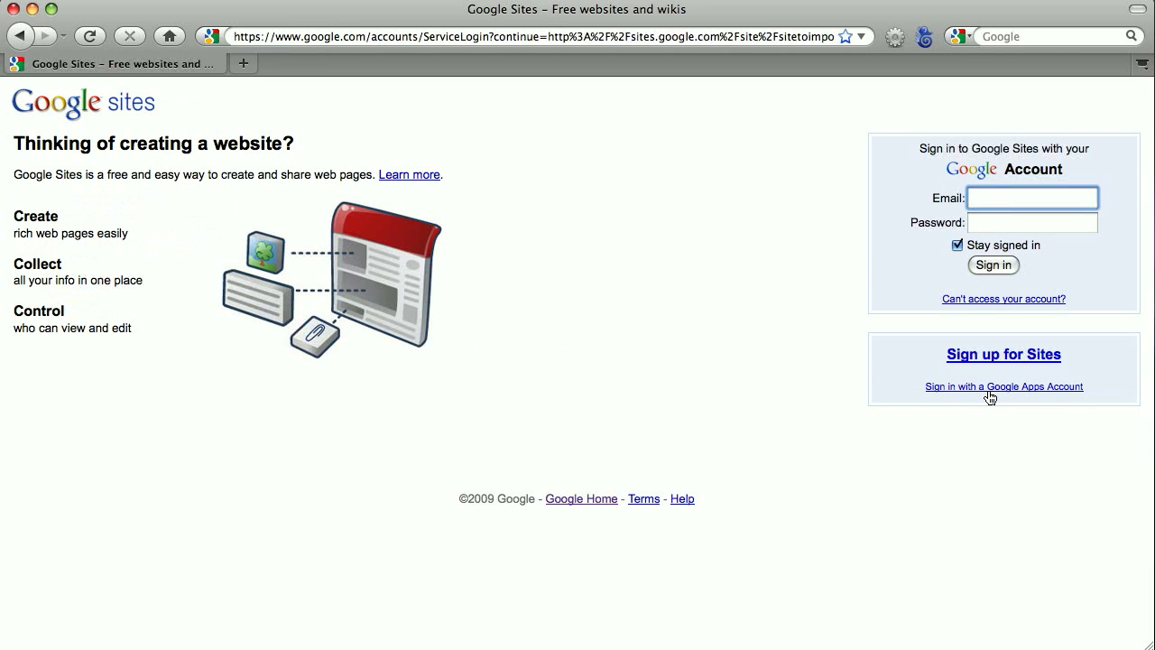
pyautogui.click(1033, 198)
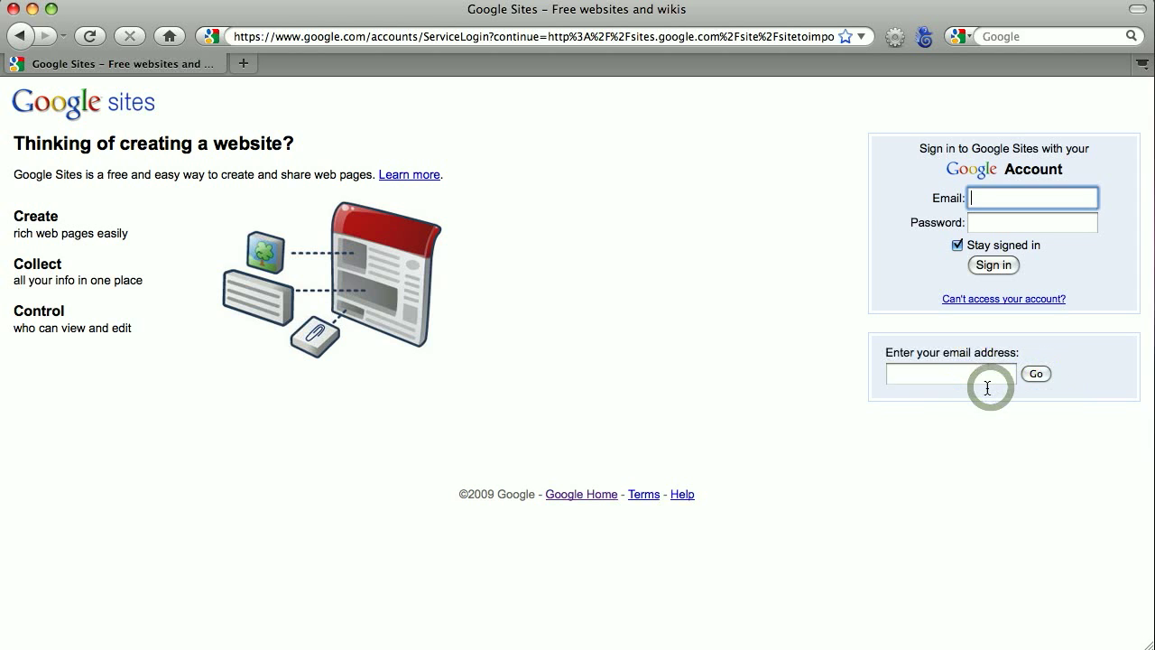
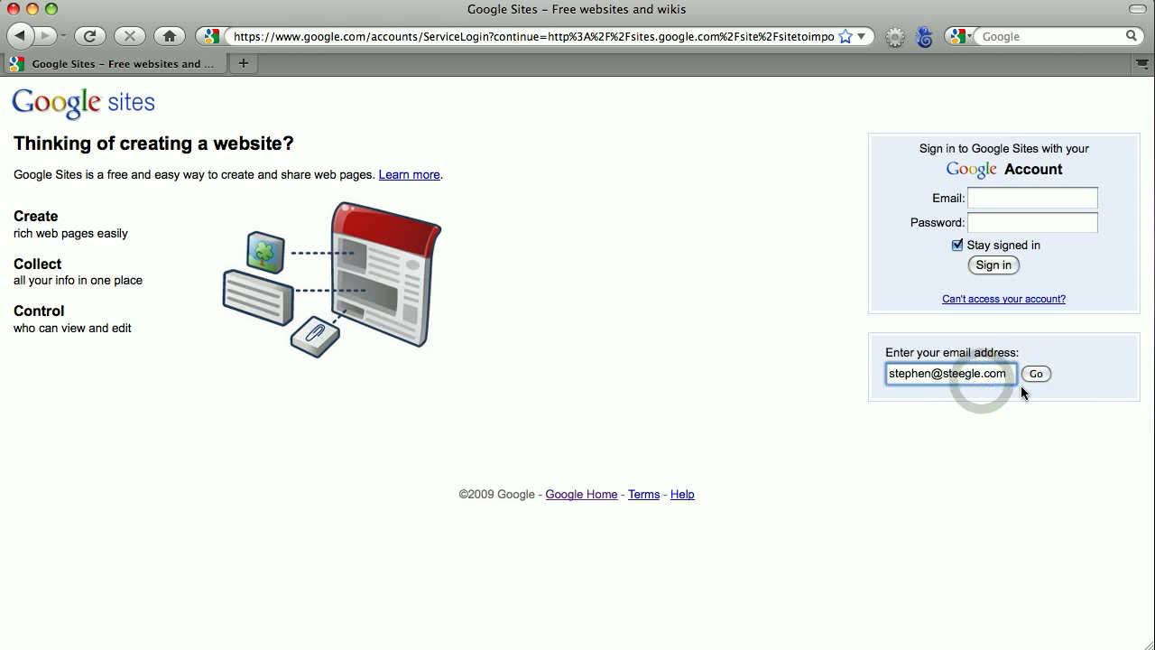
pyautogui.click(1037, 374)
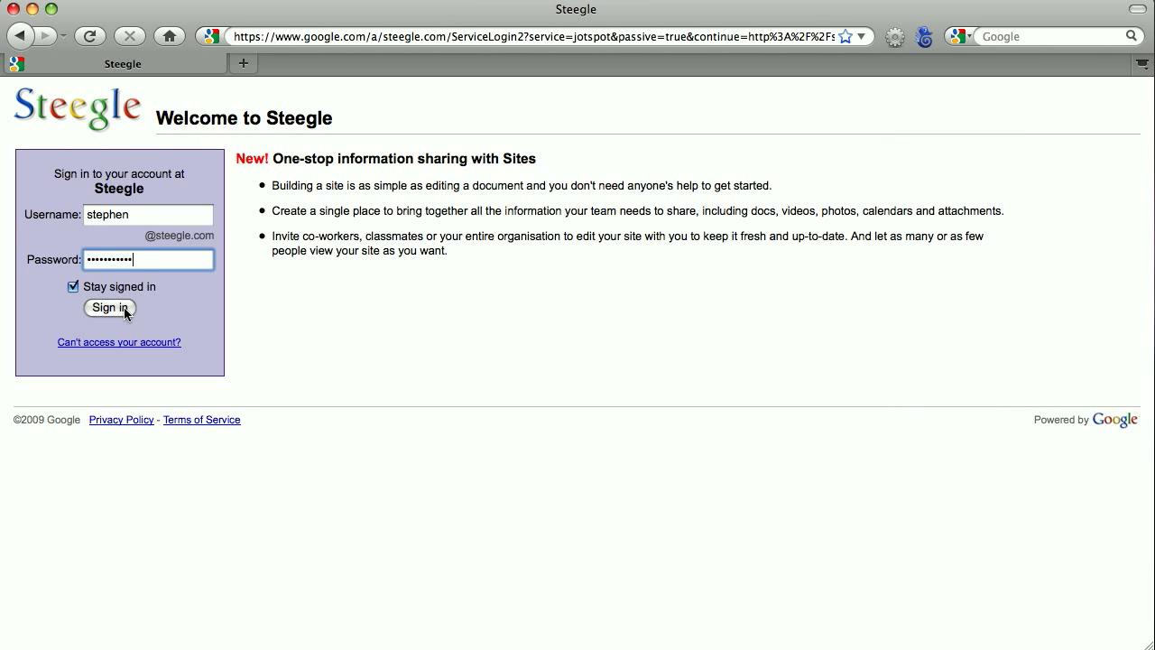
pyautogui.click(109, 307)
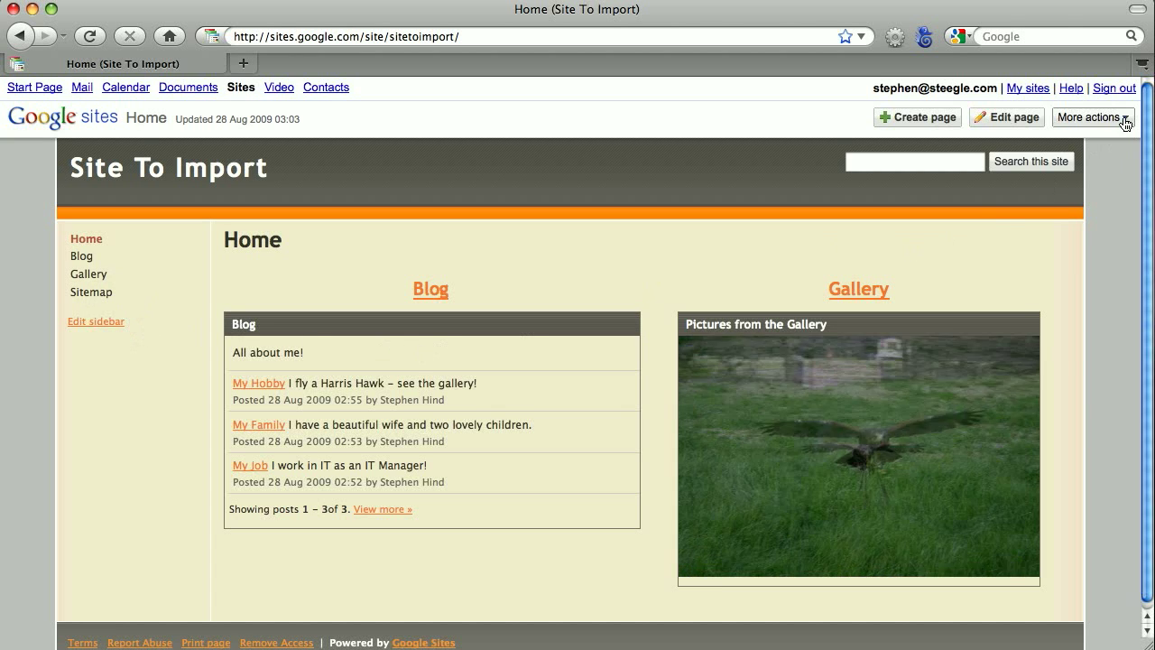
# - Go to Manage site > General and choose 'Copy this Site'
pyautogui.click(1092, 117)
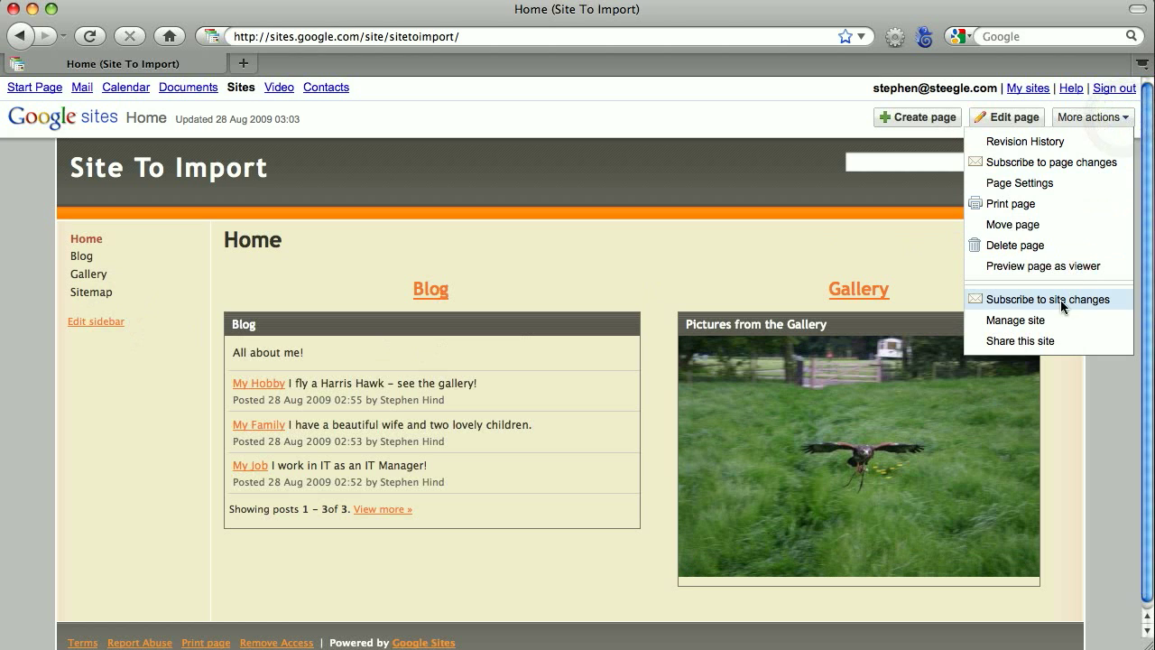
pyautogui.click(1049, 299)
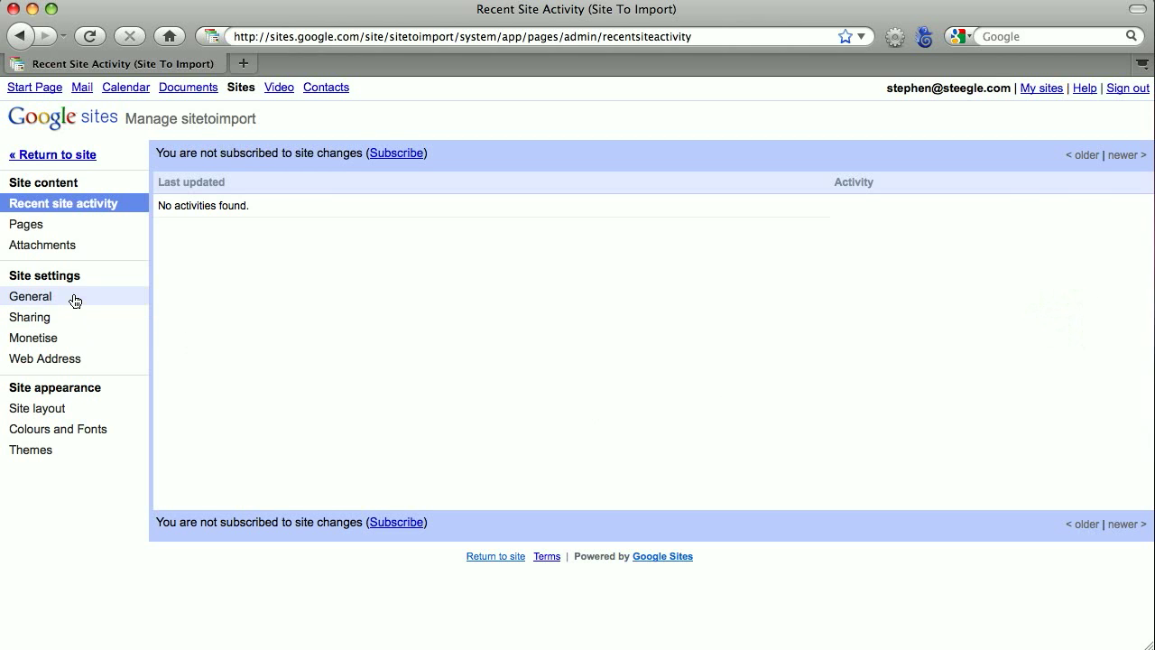
pyautogui.click(30, 296)
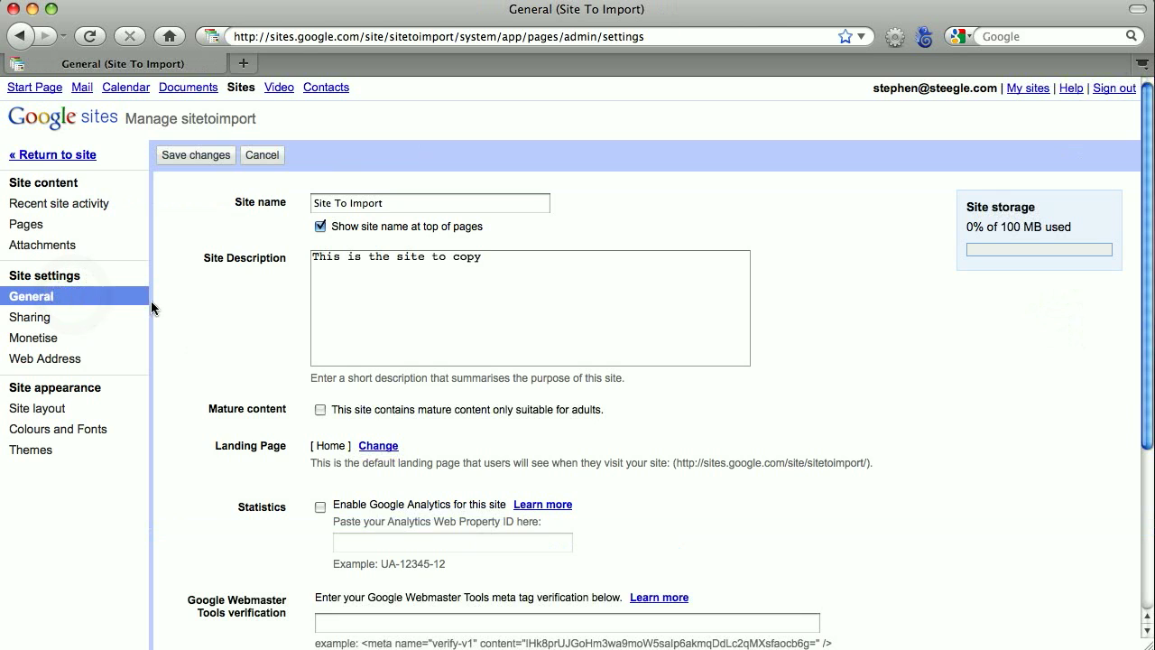
pyautogui.scroll(-3)
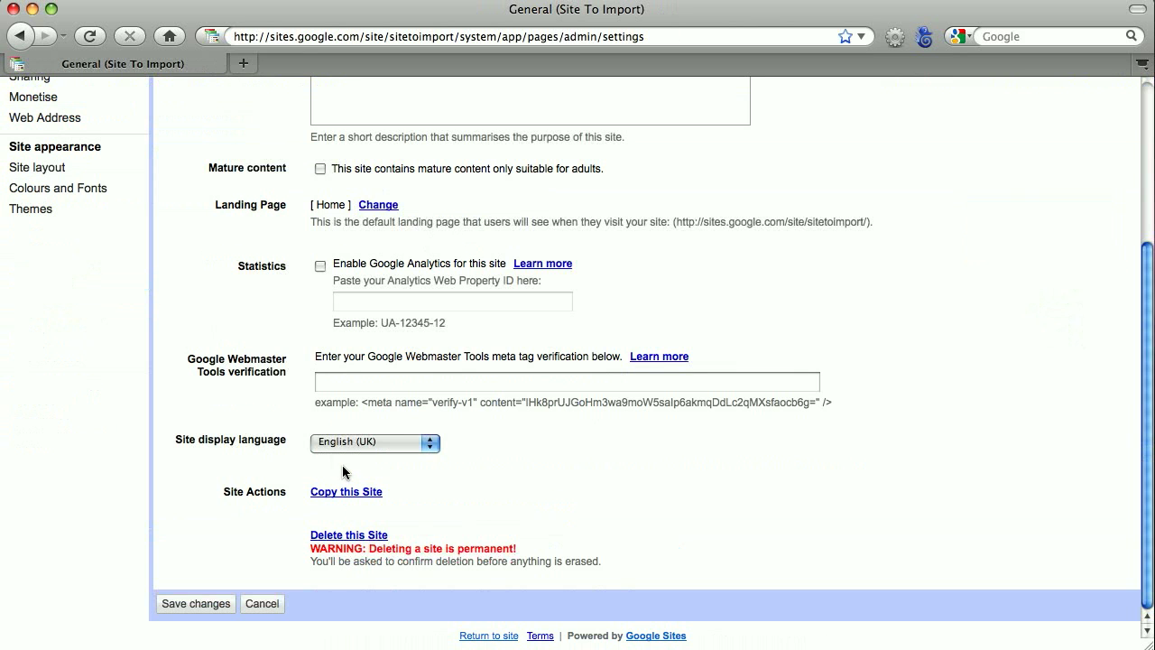
pyautogui.click(346, 491)
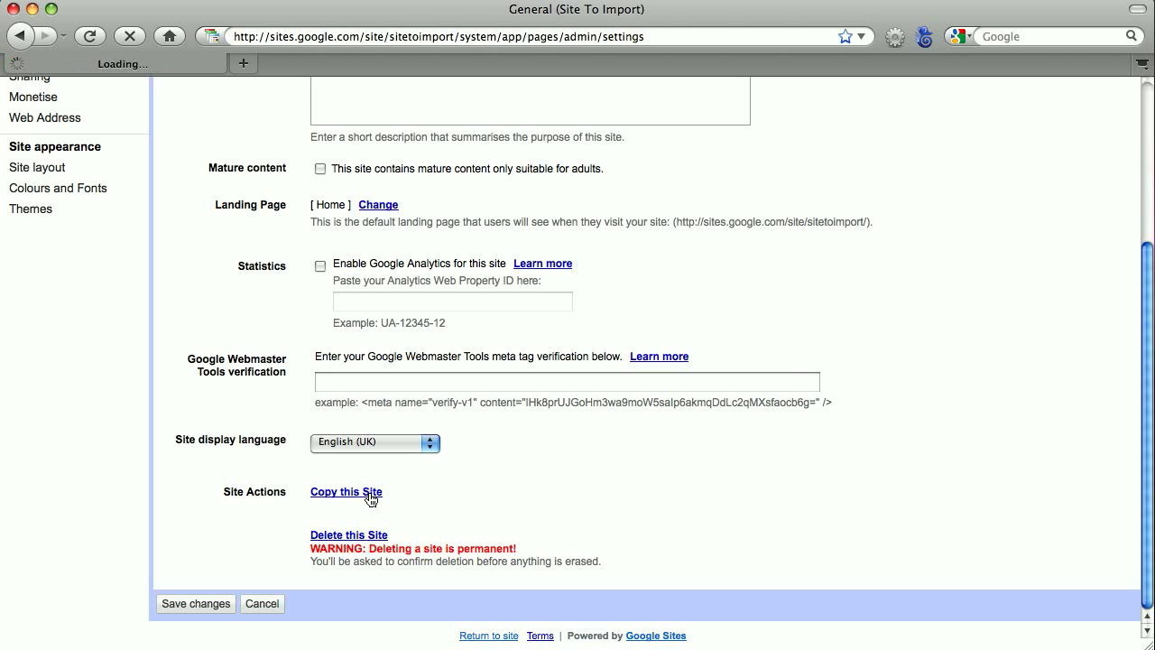
pyautogui.click(346, 492)
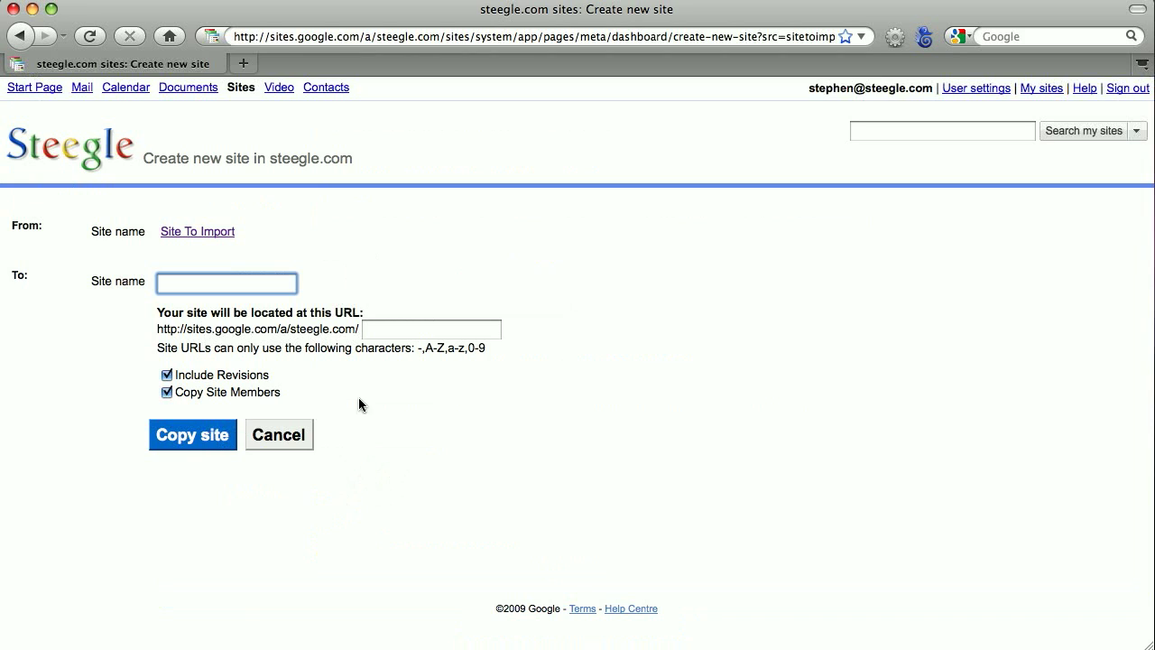
# - Name the copy 'Imported Site', confirm the imported-site URL, and copy the site
pyautogui.click(431, 329)
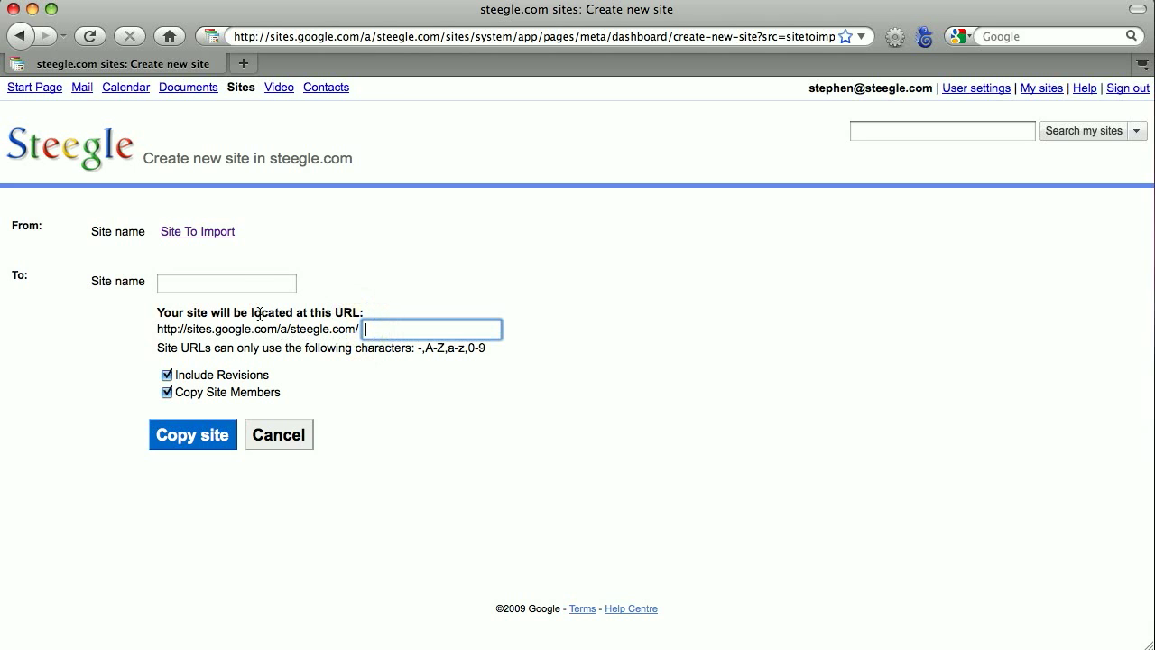
pyautogui.click(227, 282)
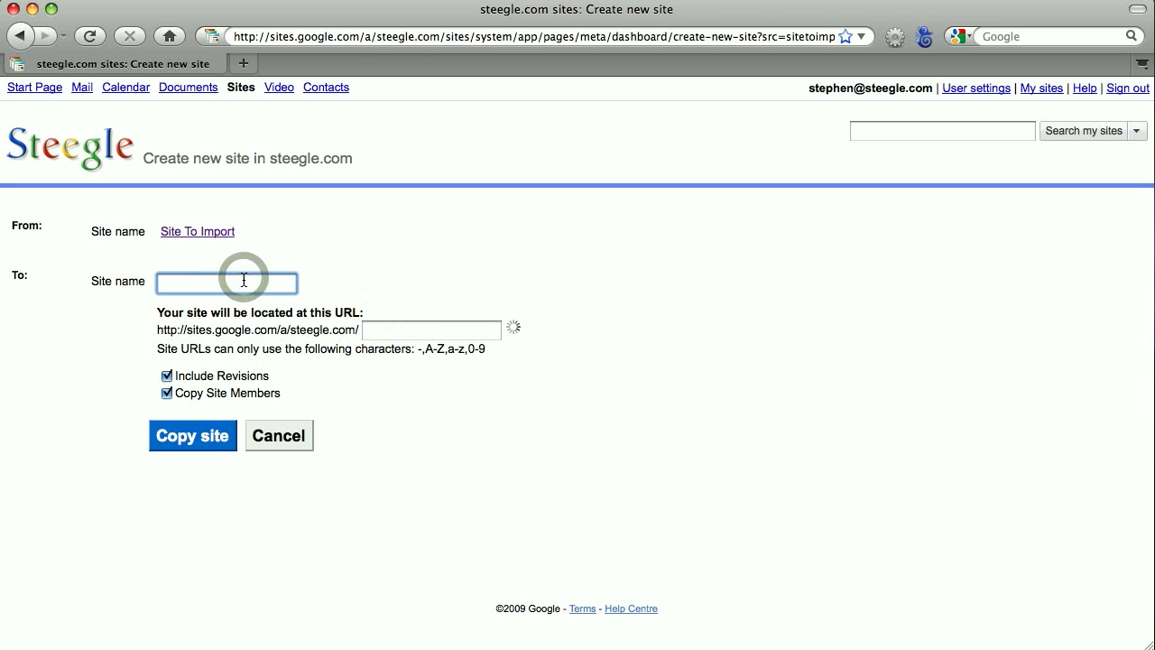
pyautogui.write('Imported')
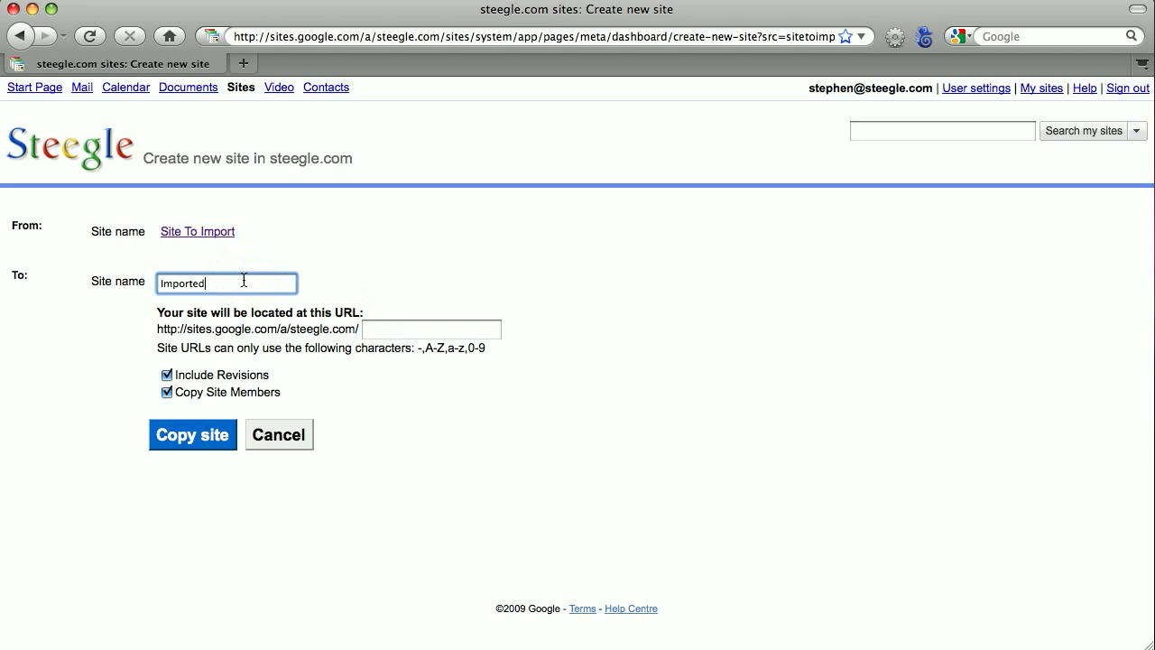
pyautogui.write('Site')
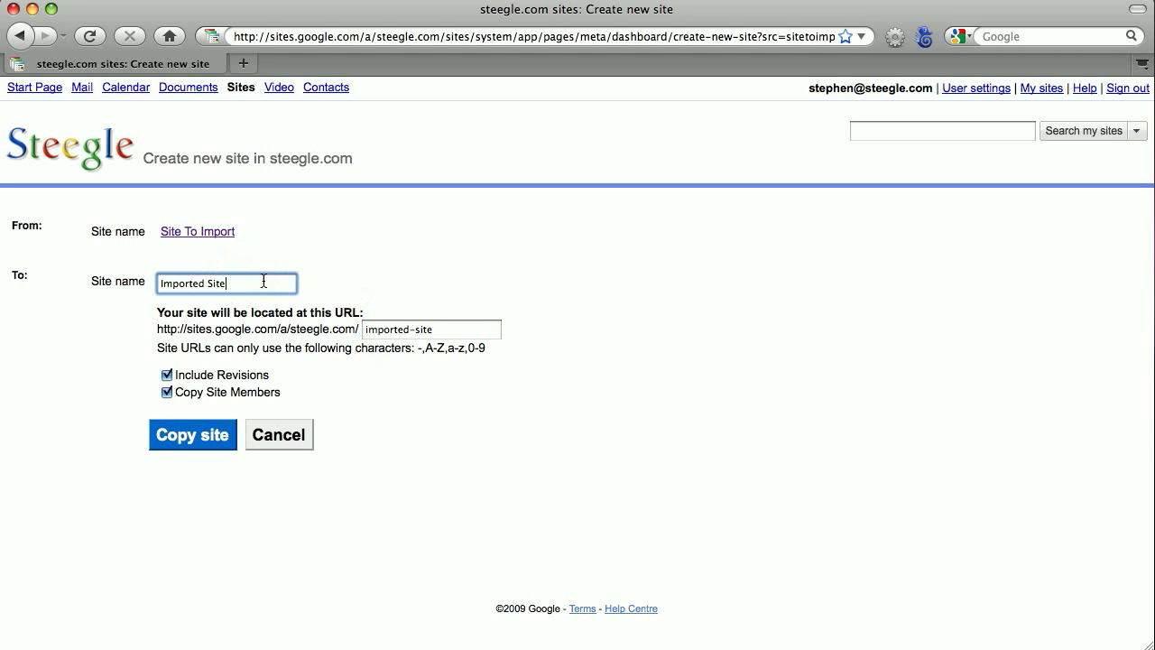
pyautogui.click(432, 329)
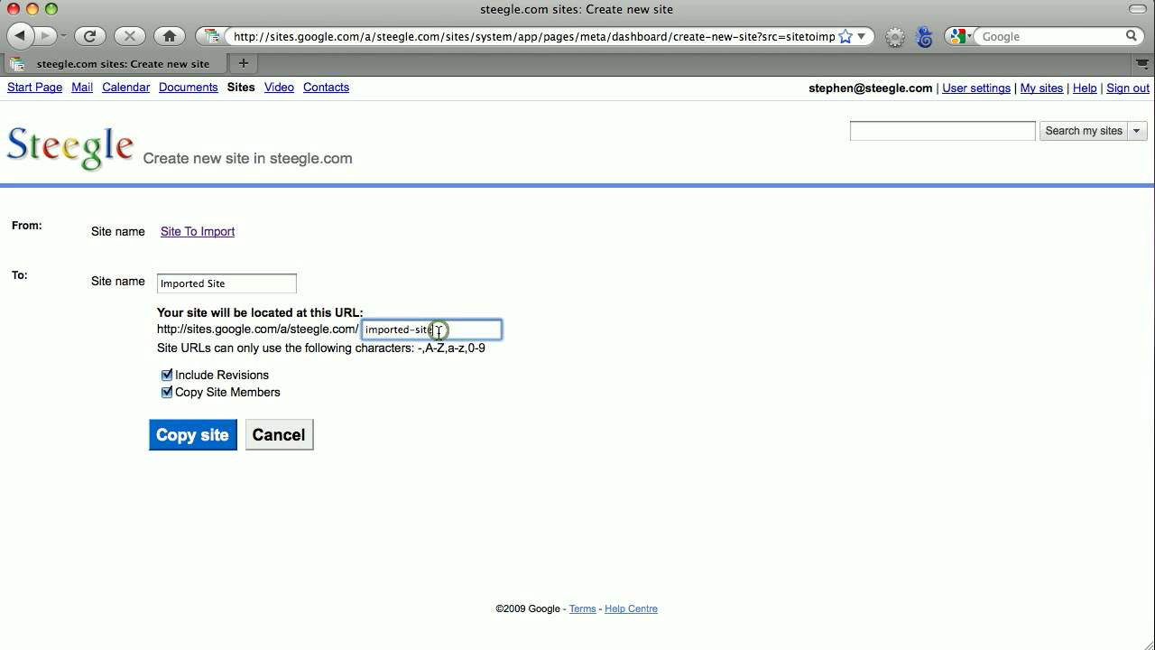
pyautogui.moveTo(438, 330)
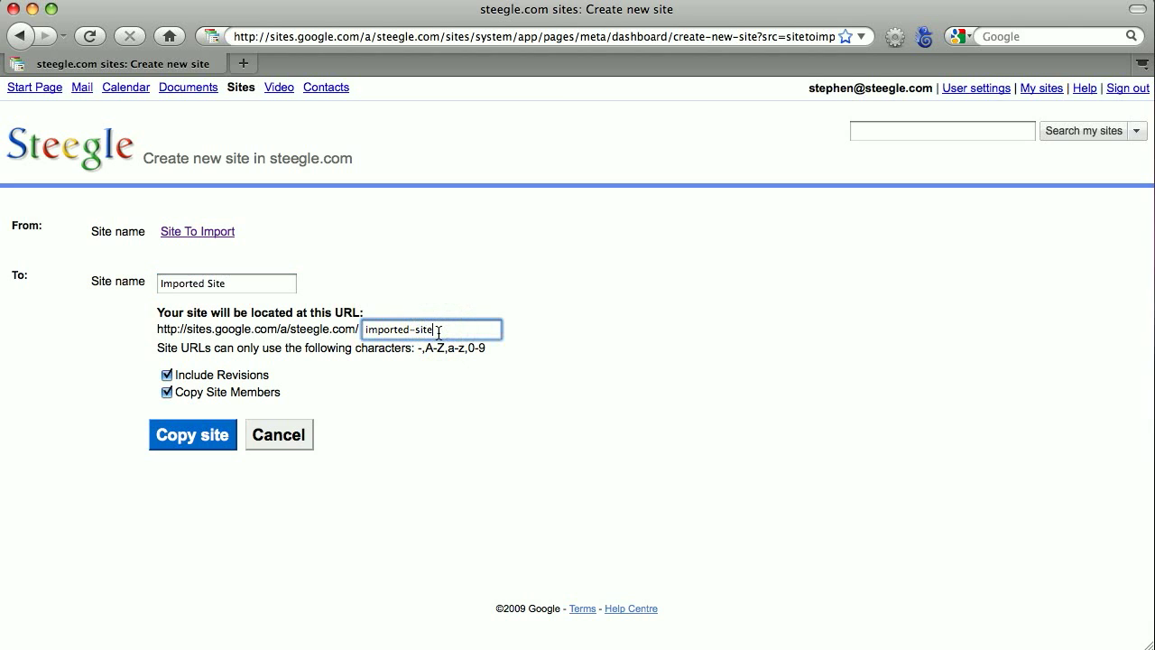
pyautogui.moveTo(230, 387)
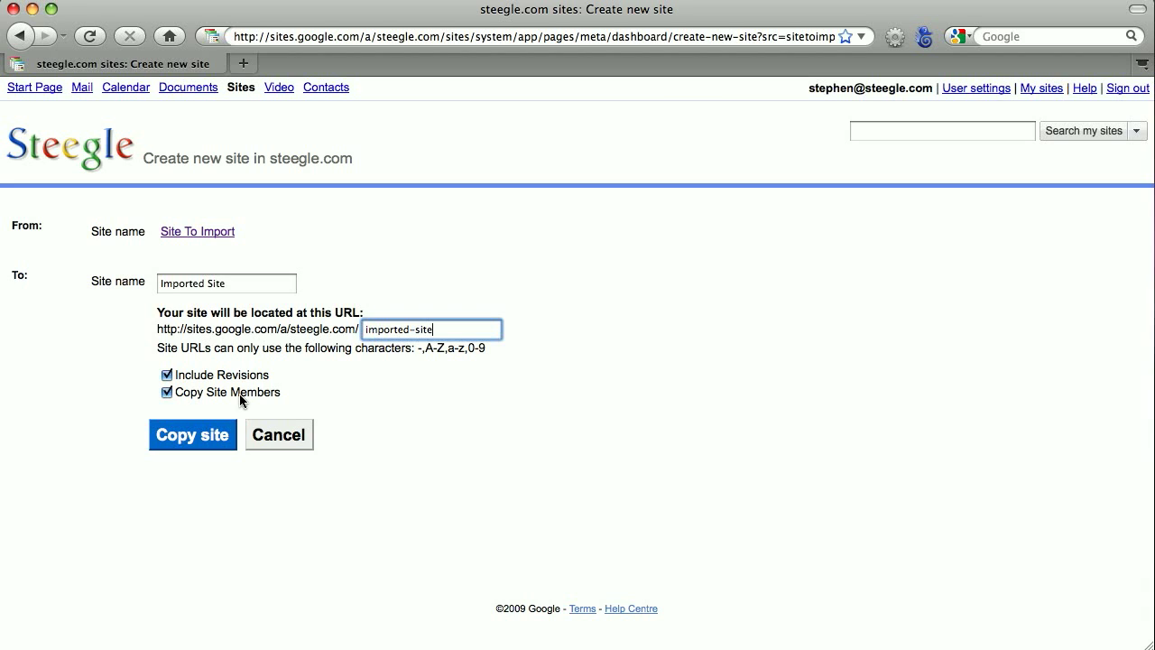
pyautogui.moveTo(215, 440)
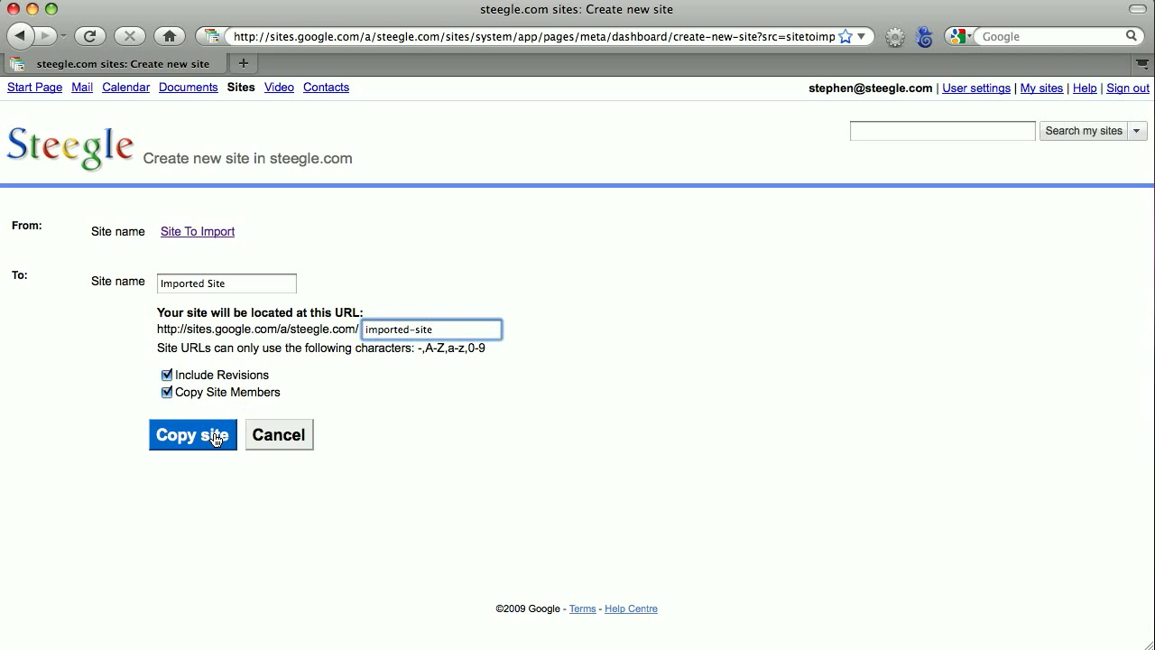
pyautogui.click(191, 434)
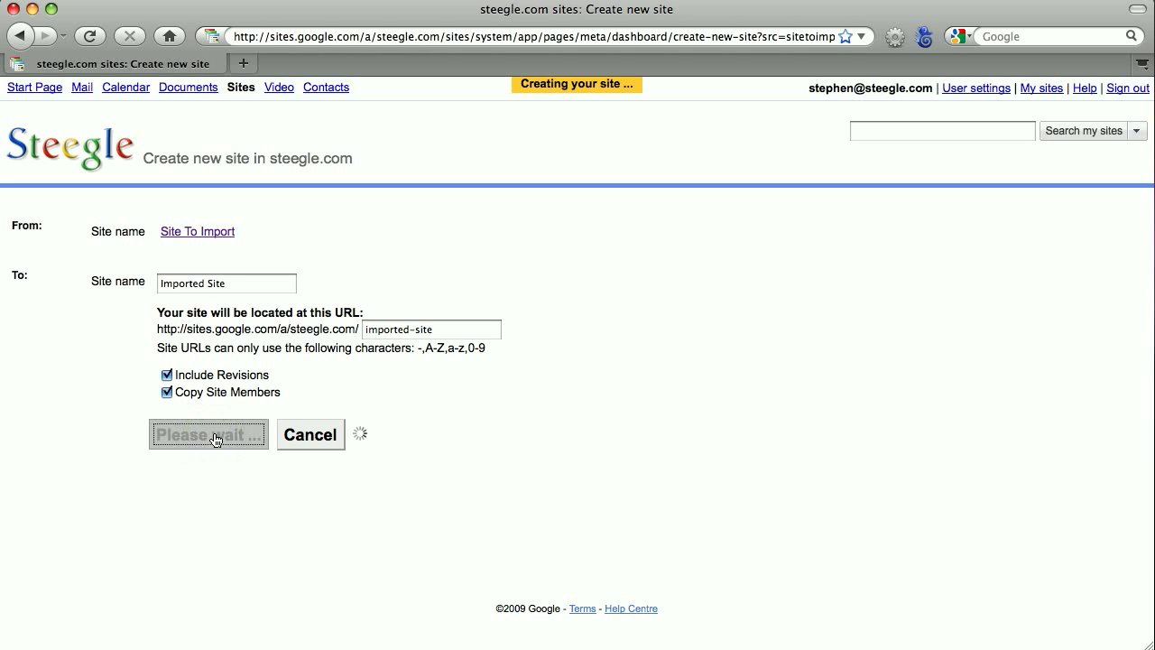
# - Wait for the copy to finish and select the address bar to show the imported-site URL
pyautogui.click(208, 434)
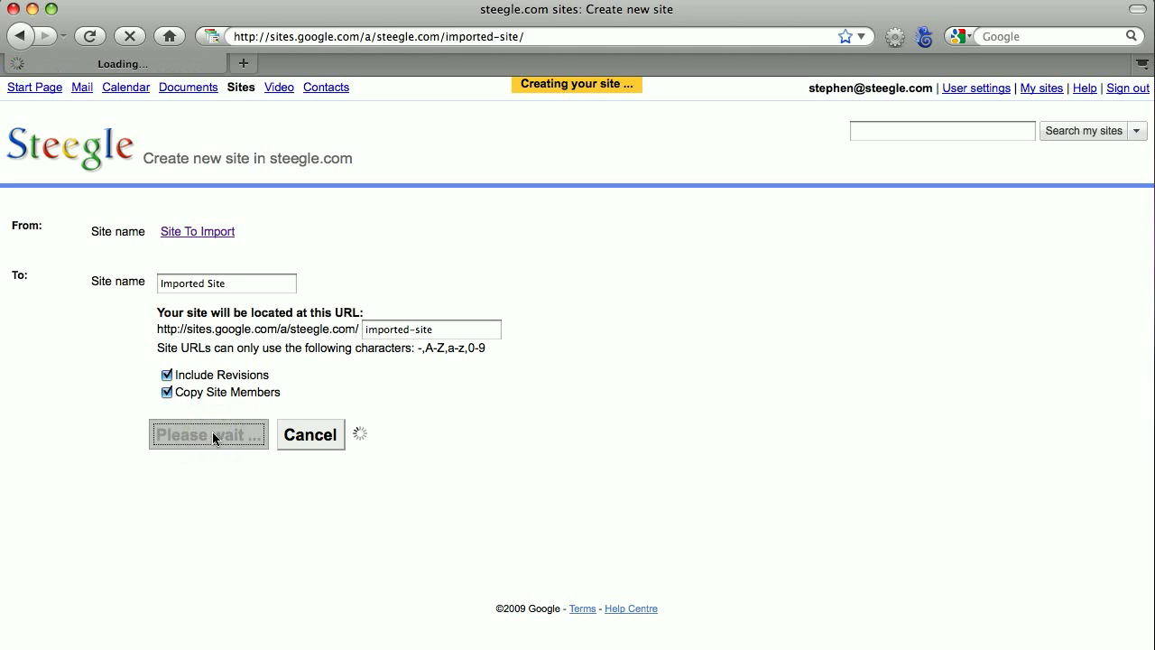
pyautogui.click(208, 434)
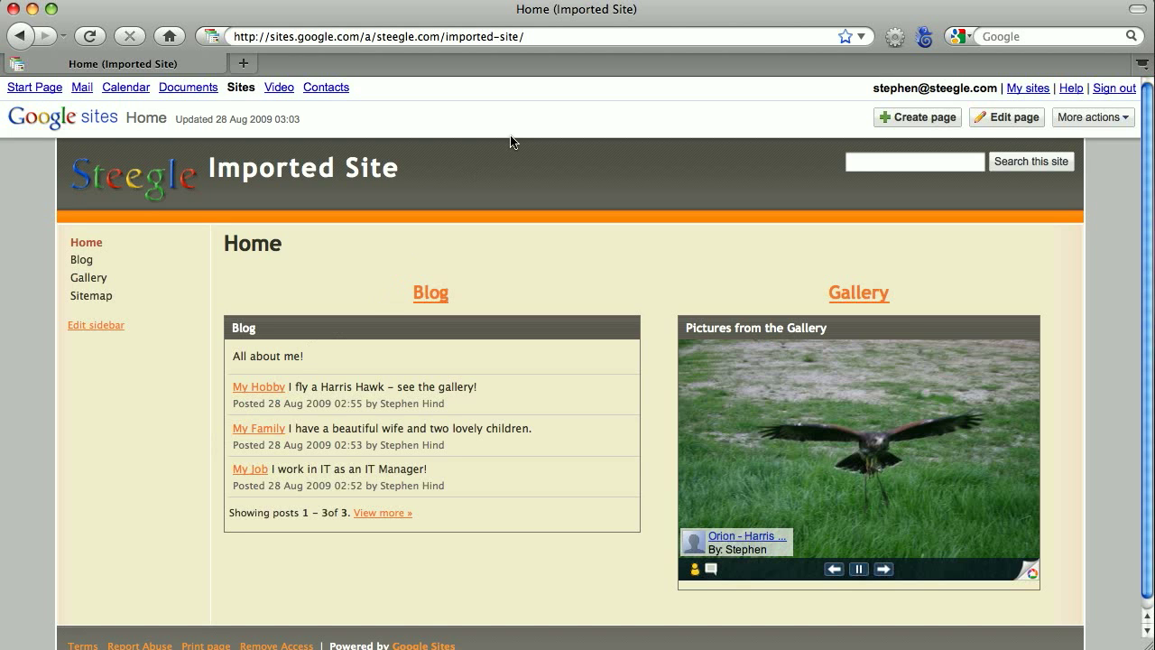
pyautogui.click(406, 36)
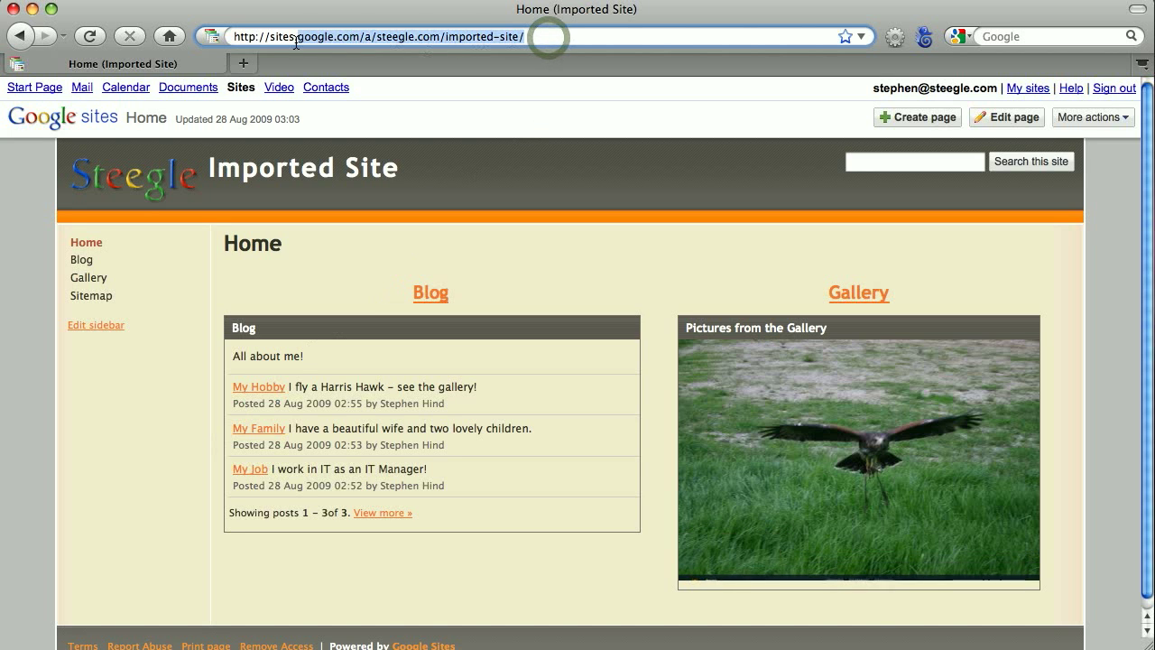